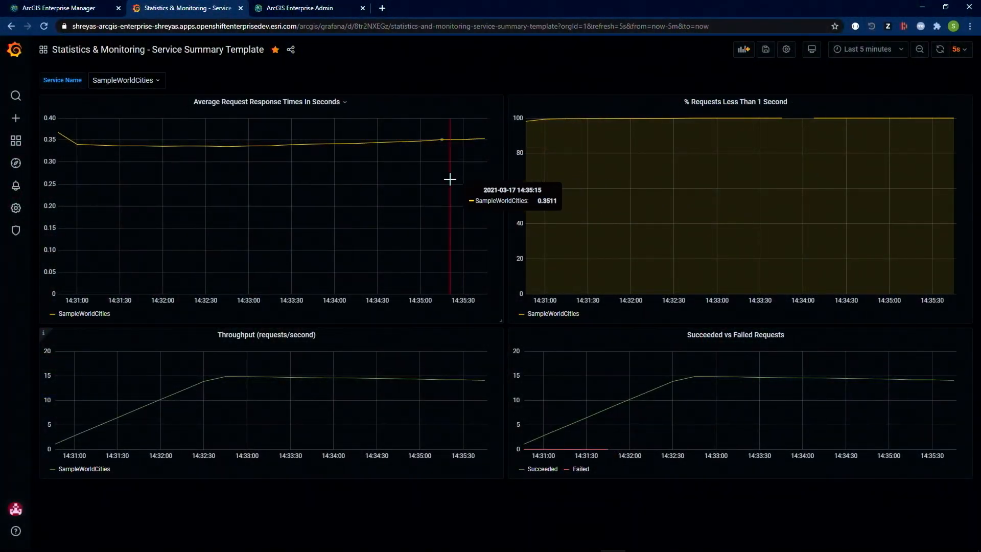
pyautogui.moveTo(673, 178)
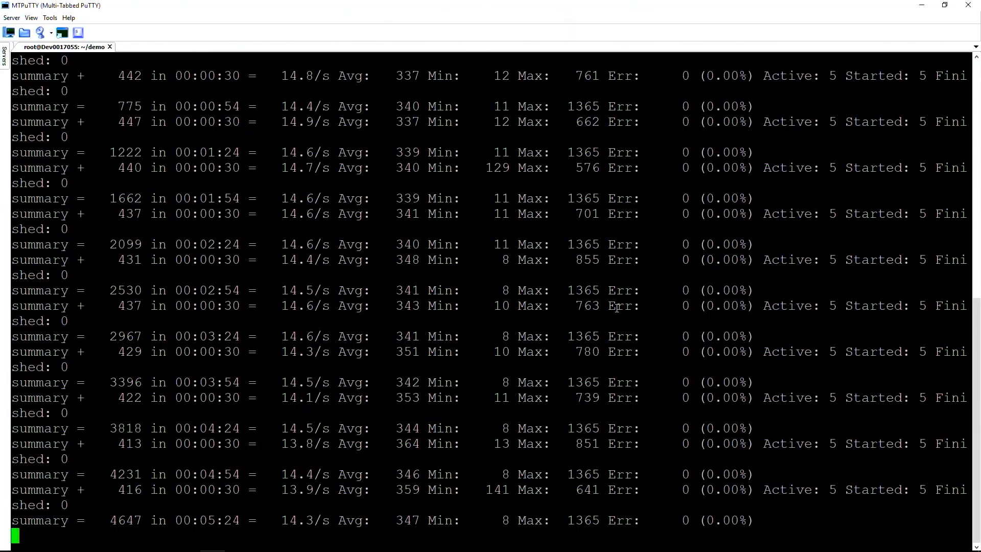
# - Stop the running JMeter load test and launch ./high_load.sh in MTPuTTY
pyautogui.press('ctrl+c')
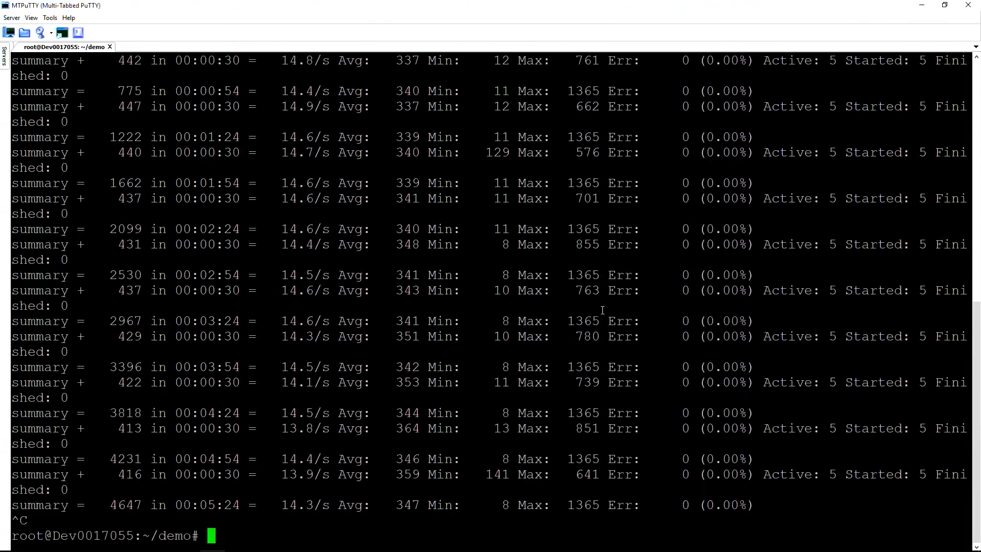
pyautogui.write('./')
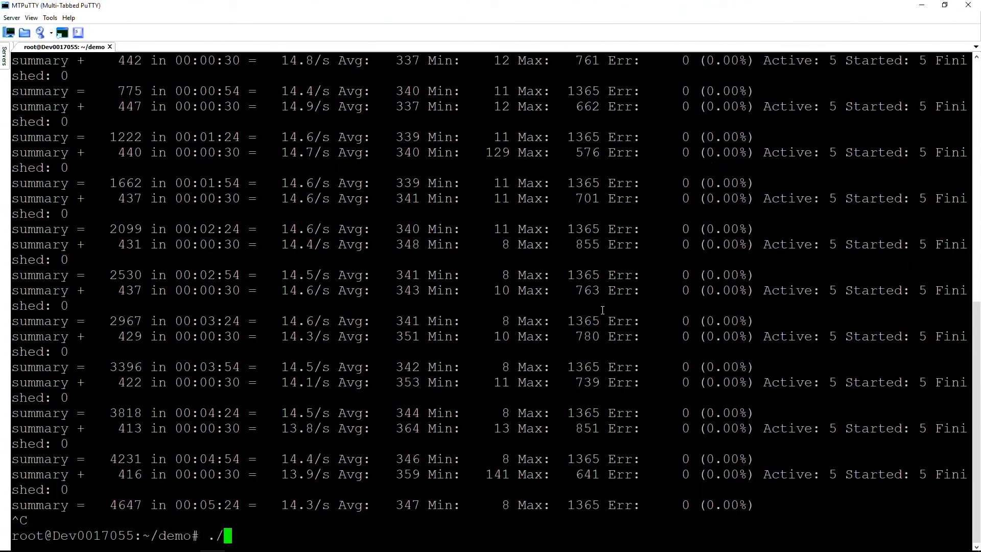
pyautogui.write('high_load.sh')
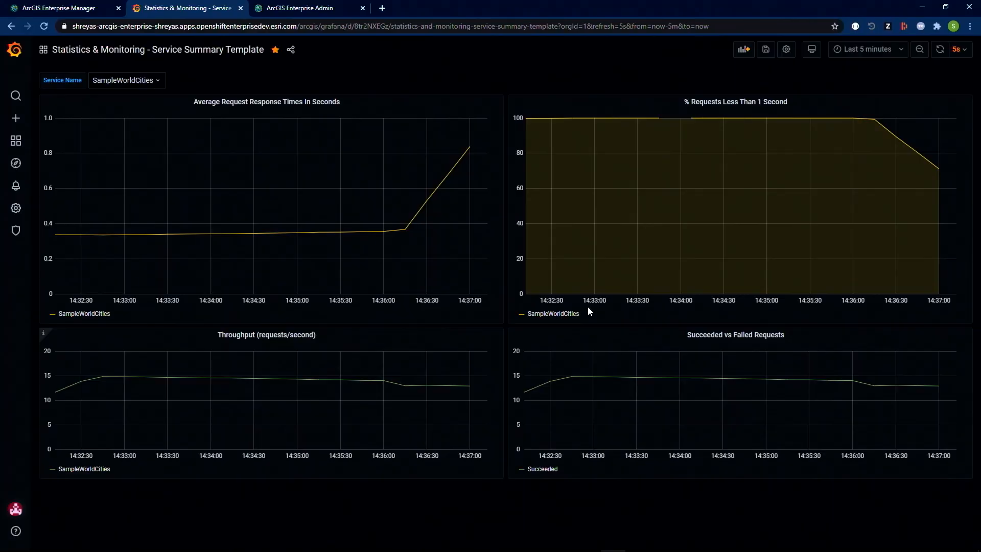
pyautogui.moveTo(439, 262)
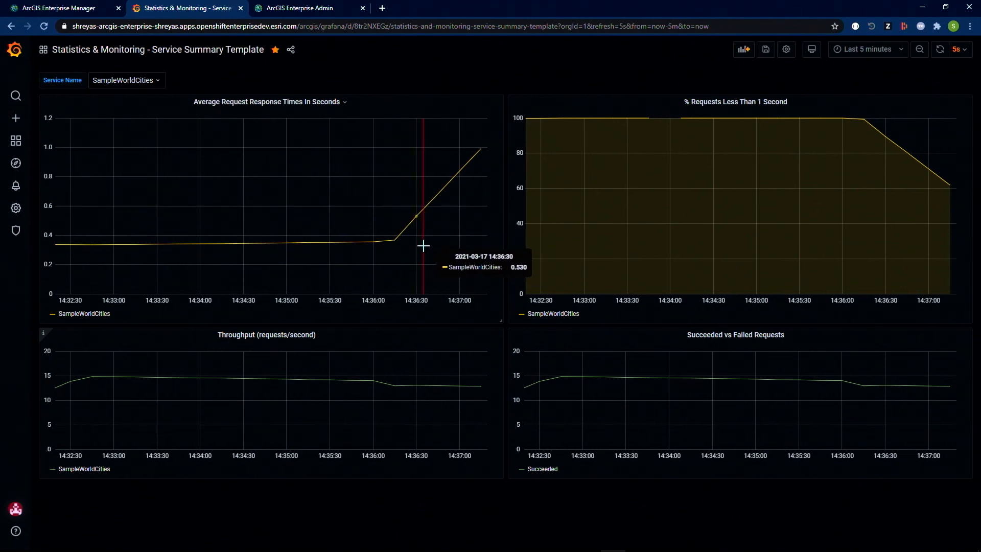
pyautogui.moveTo(845, 189)
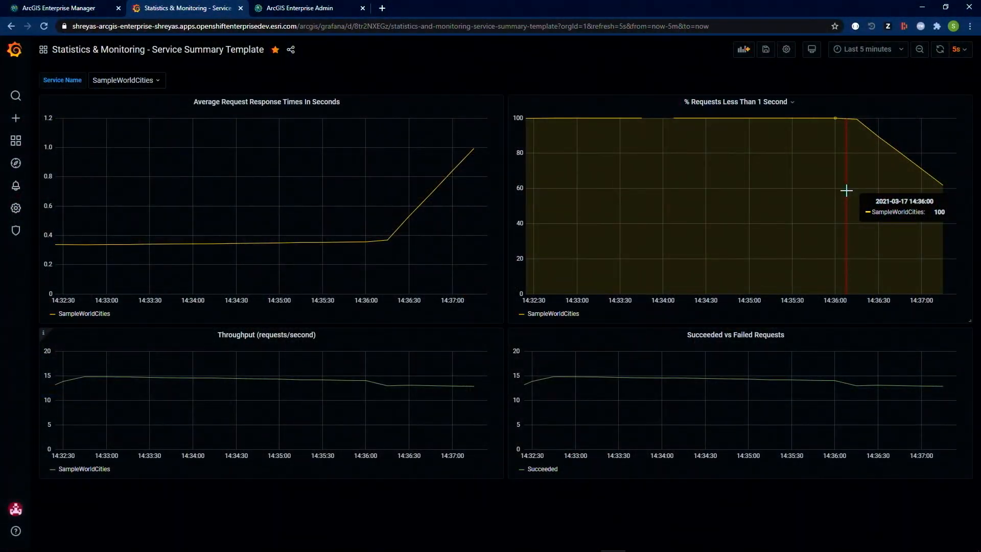
pyautogui.moveTo(821, 221)
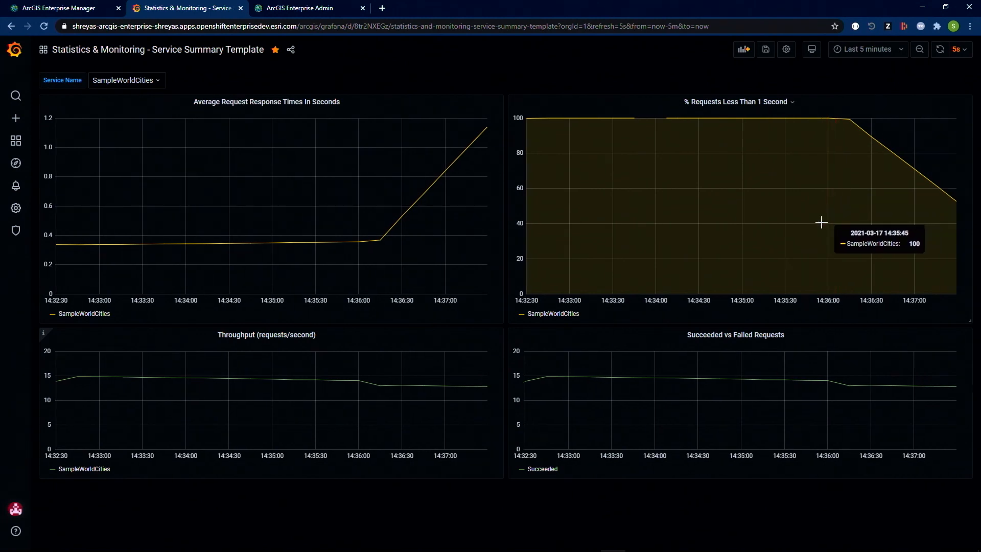